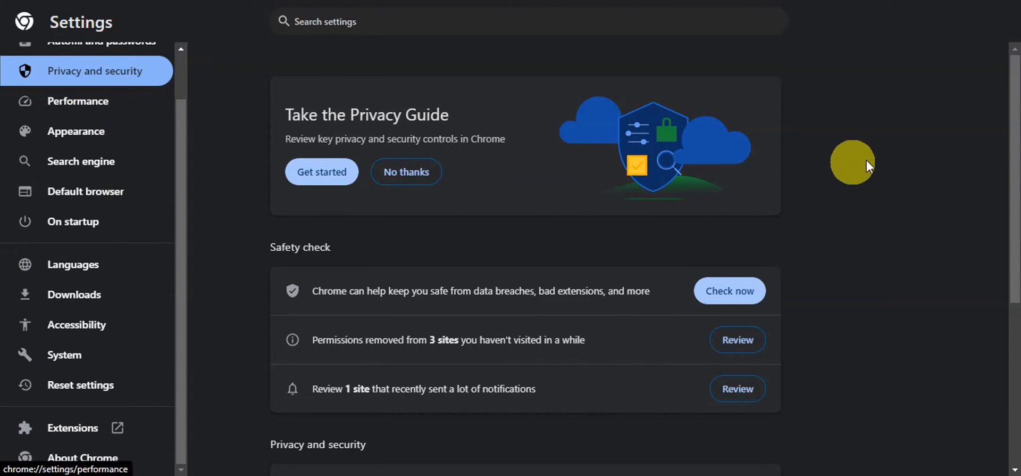
Reach the Camera site setting and expand the device list, currently showing Snap Camera
{"action": "scroll", "scroll_direction": "down", "scroll_amount": 3}
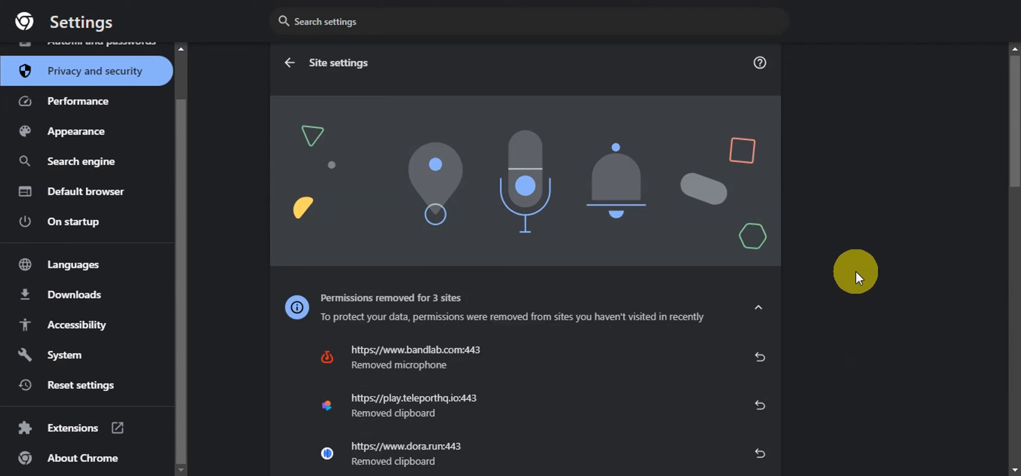
{"action": "scroll", "scroll_direction": "down", "scroll_amount": 3}
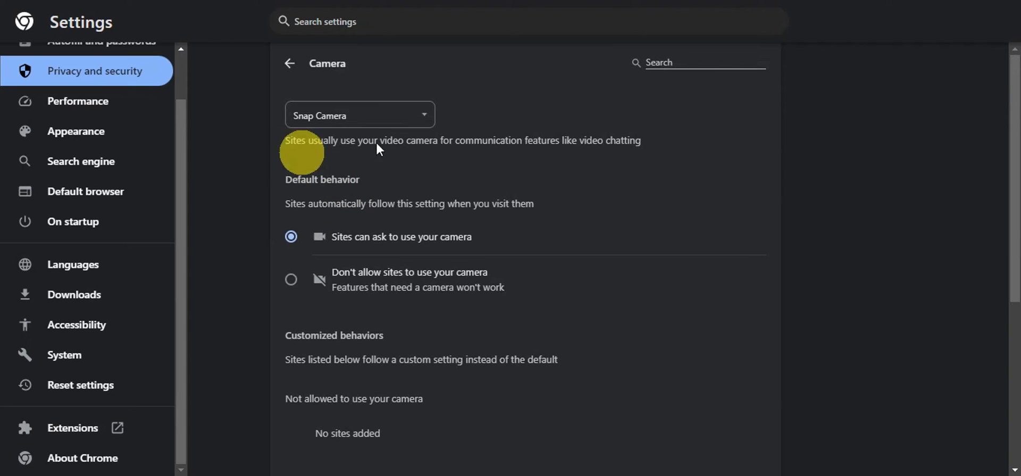
{"action": "left_click", "coordinate": [359, 115]}
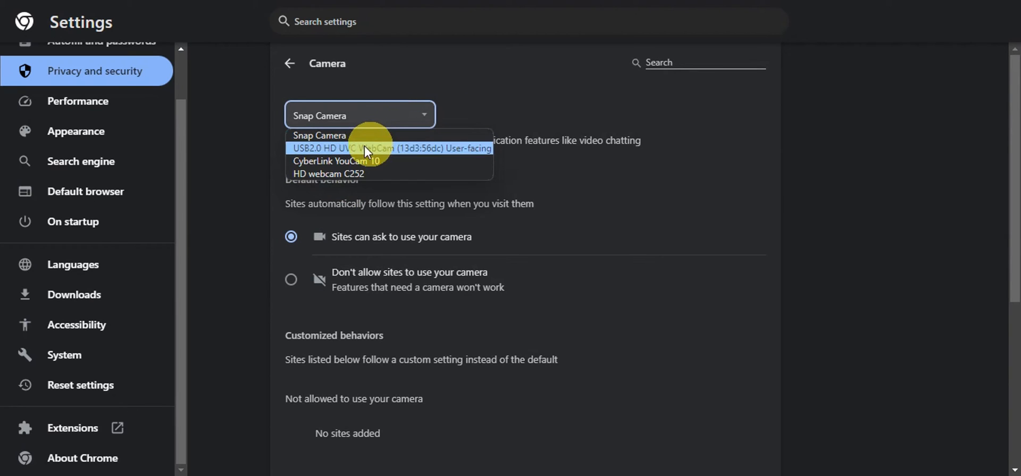
{"action": "mouse_move", "coordinate": [332, 174]}
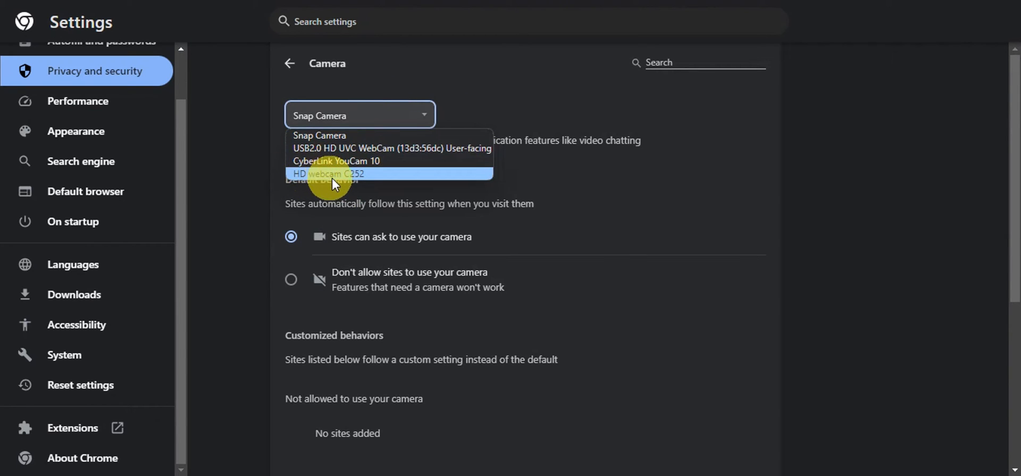